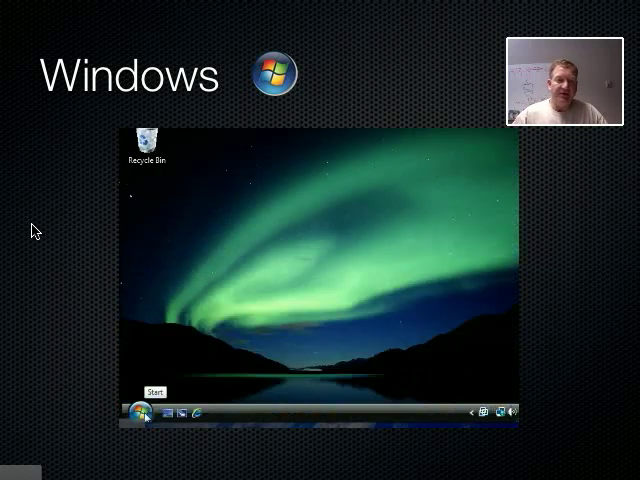
Launch a Windows Command Prompt window from the Start menu.
{"action": "left_click", "coordinate": [138, 411]}
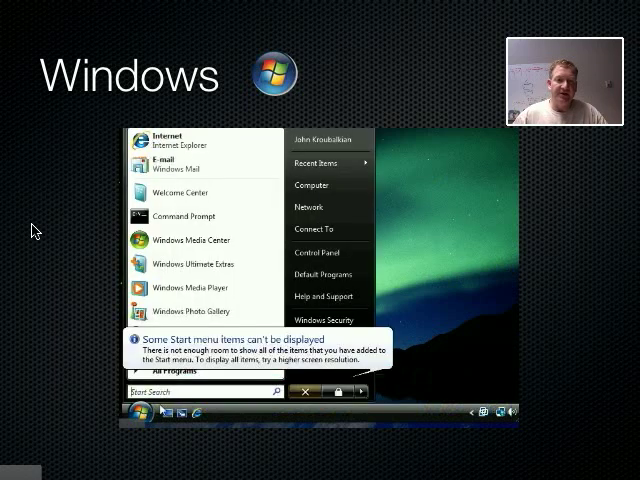
{"action": "type", "text": "d"}
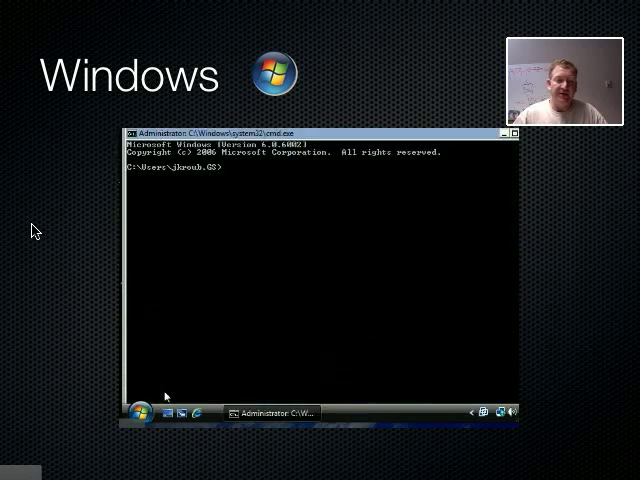
{"action": "mouse_move", "coordinate": [295, 250]}
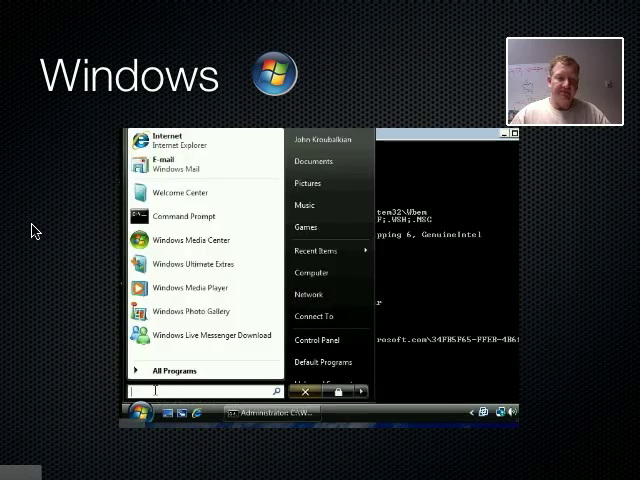
Start an echo command in the Command Prompt, then open Control Panel from Start.
{"action": "left_click", "coordinate": [137, 412]}
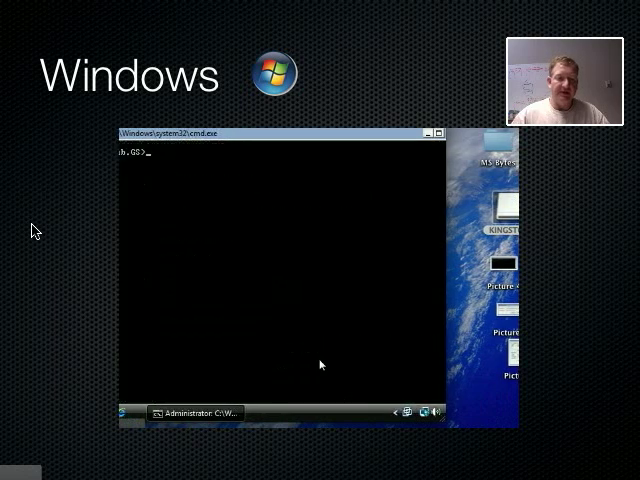
{"action": "type", "text": "echo"}
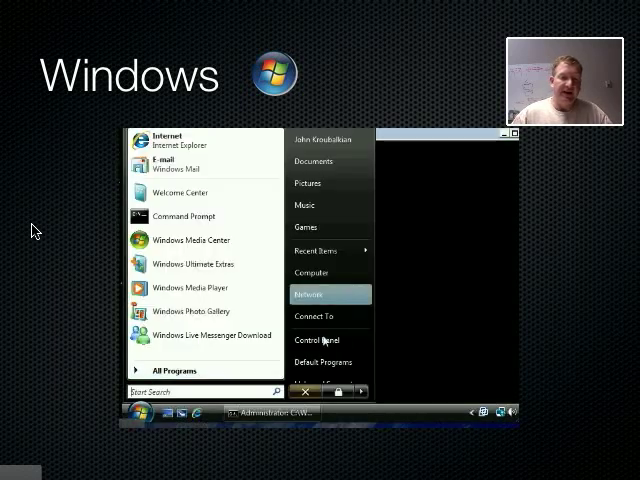
{"action": "left_click", "coordinate": [314, 340]}
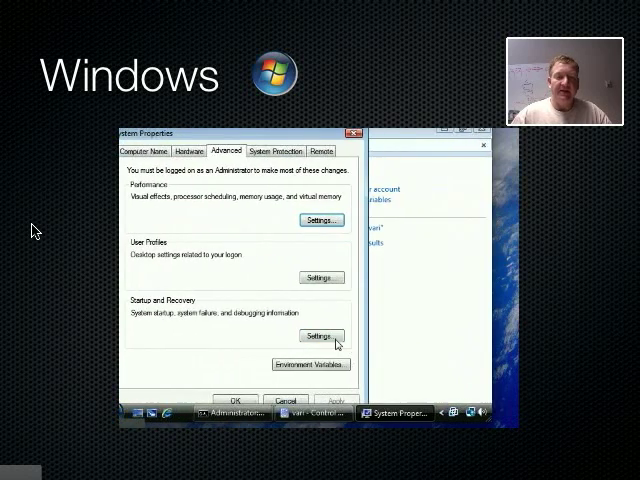
Open Environment Variables to add a new system variable named Jed.
{"action": "left_click", "coordinate": [307, 363]}
{"action": "type", "text": "Jed"}
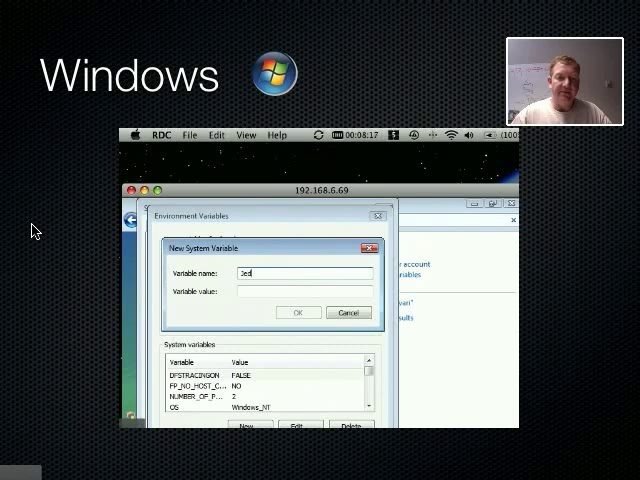
Give Jed the value 'Head of the Clampett family' and confirm both dialogs.
{"action": "left_click", "coordinate": [300, 293]}
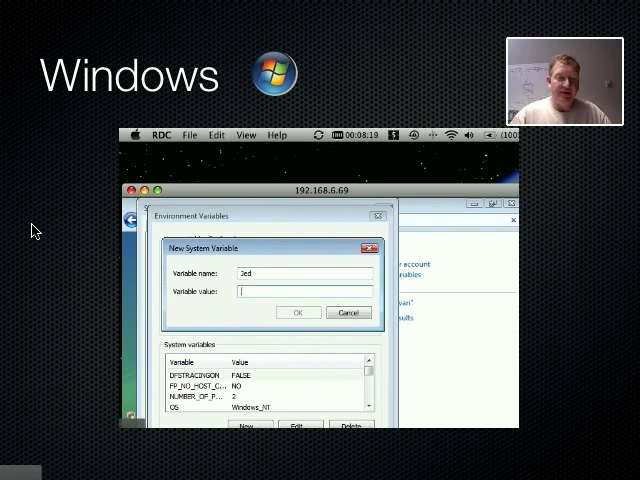
{"action": "type", "text": "Clam"}
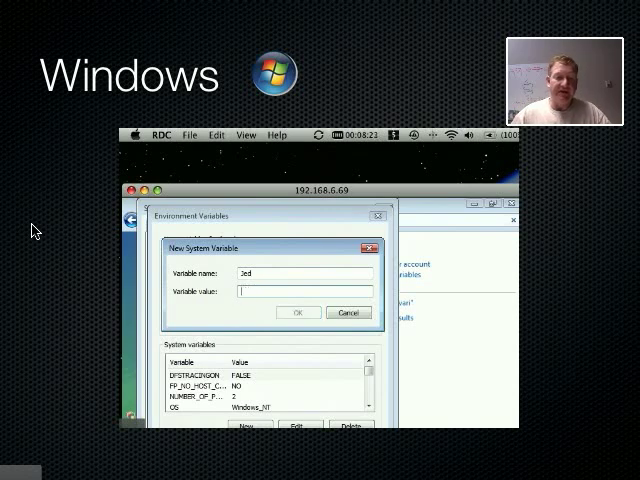
{"action": "type", "text": "Head of the Clampett family"}
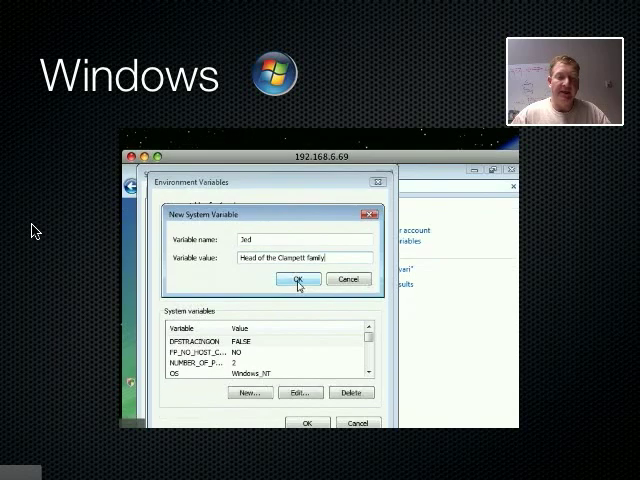
{"action": "left_click", "coordinate": [299, 279]}
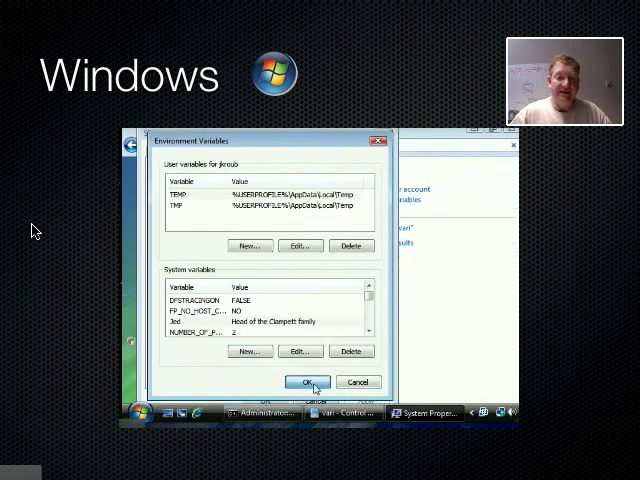
{"action": "left_click", "coordinate": [307, 382]}
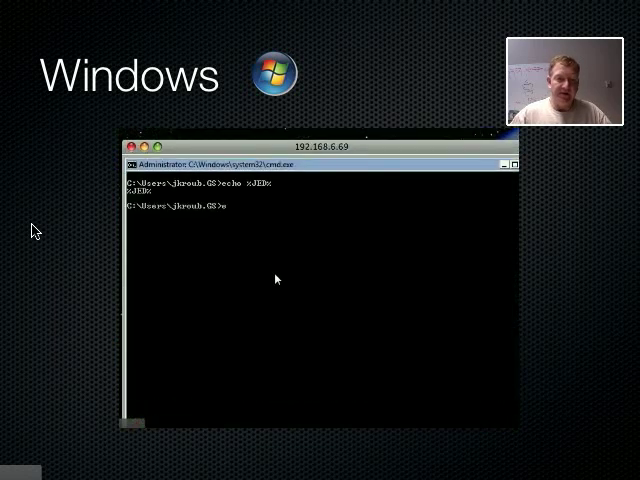
Echo %JED% in the old window, then launch a new Command Prompt with cmd.
{"action": "type", "text": "echo %"}
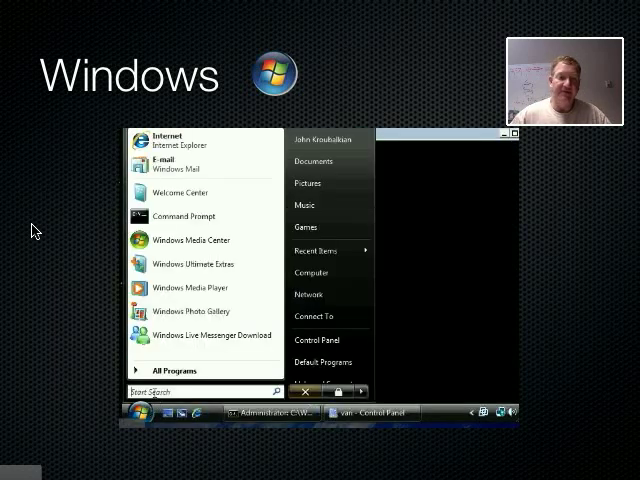
{"action": "type", "text": "cmd"}
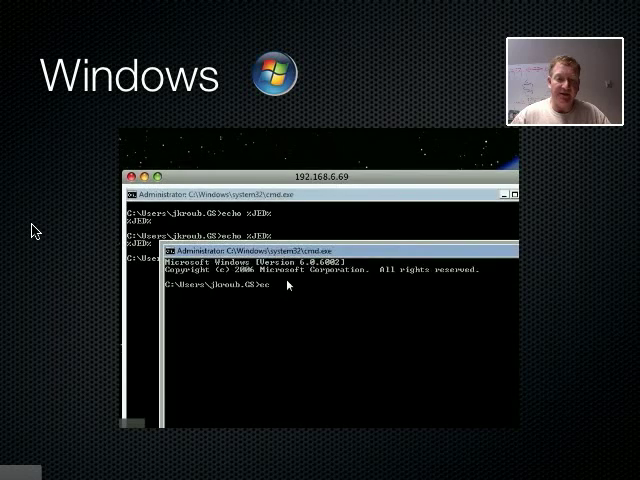
Run echo %JED% in the new Command Prompt window.
{"action": "type", "text": "echo %JED"}
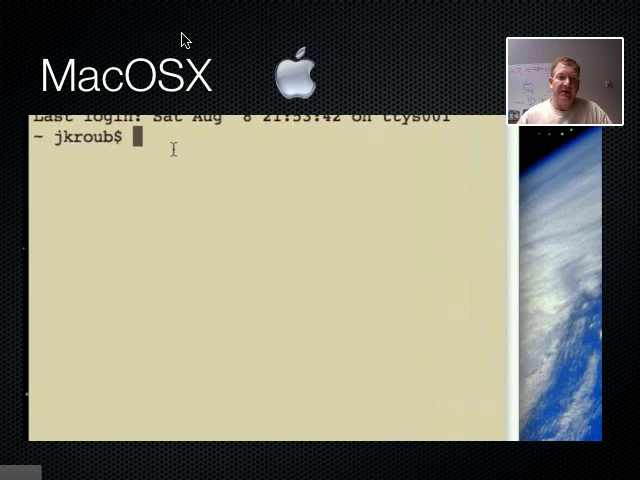
List environment variables with set, then echo the SHELL variable.
{"action": "type", "text": "set"}
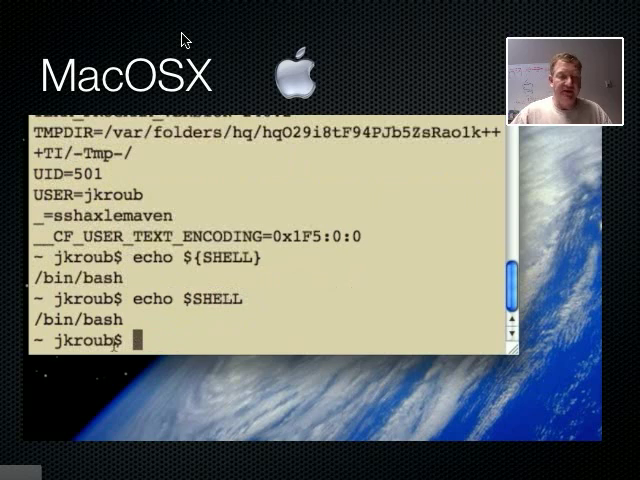
{"action": "double_click", "coordinate": [75, 319]}
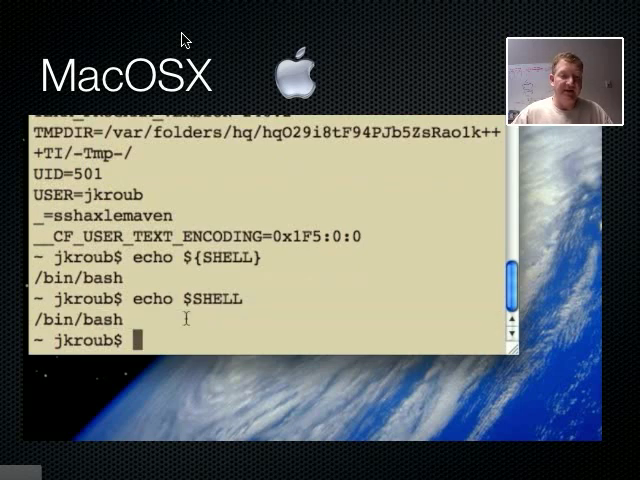
{"action": "type", "text": "echo $JED"}
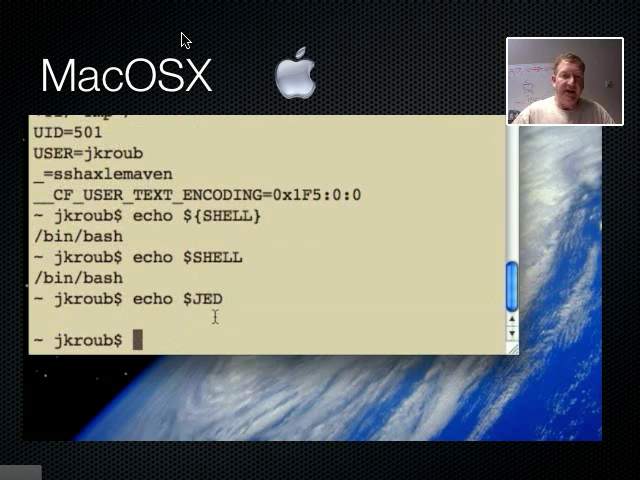
Export JED="Head of the Clampetts" and echo $JED to check it.
{"action": "type", "text": "expop"}
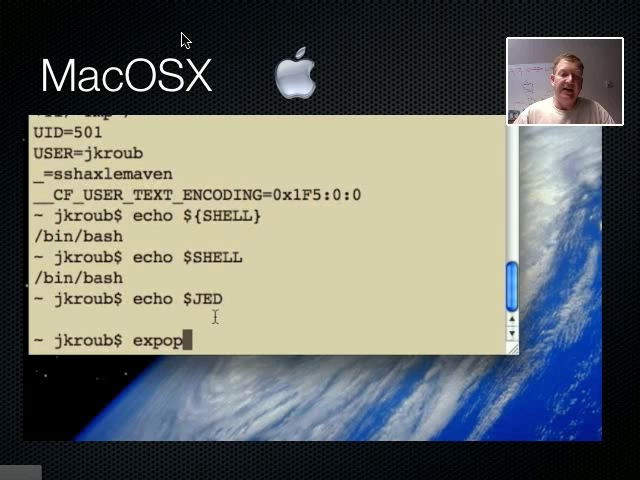
{"action": "type", "text": "ort JED=\"Head of the"}
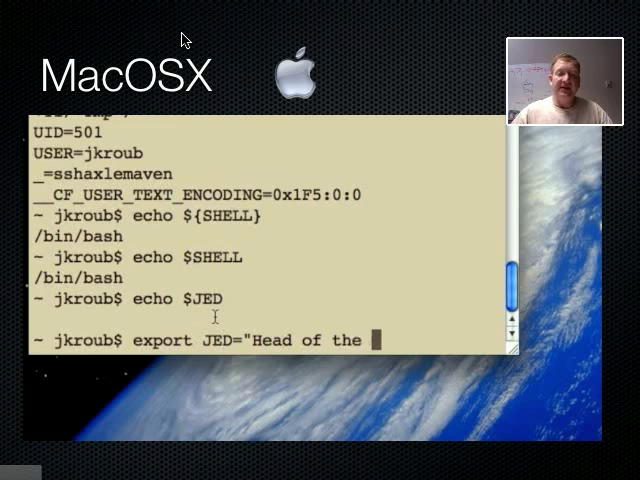
{"action": "type", "text": "Cl"}
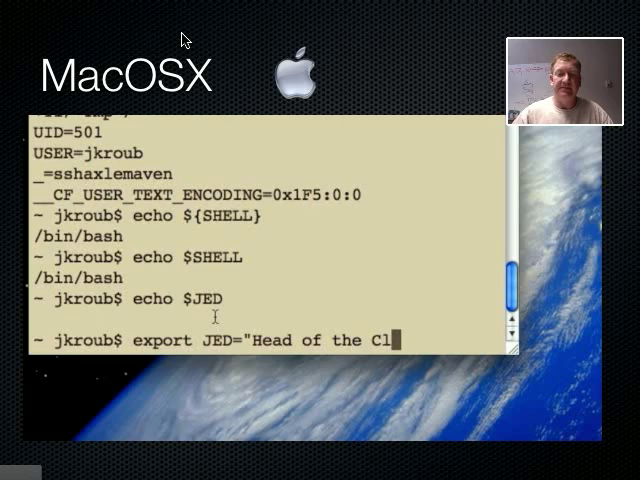
{"action": "type", "text": "ampetts"}
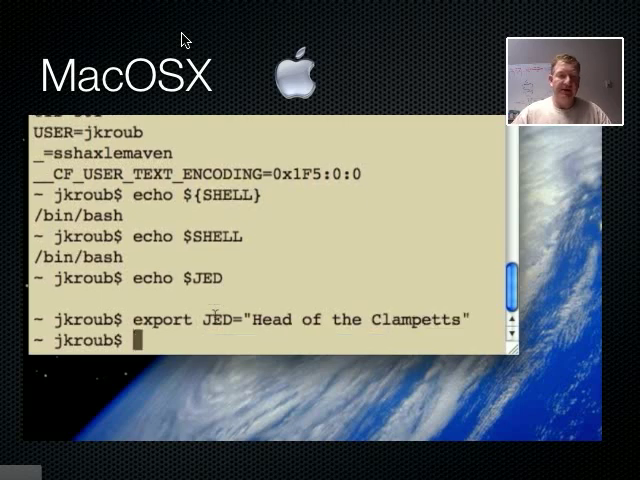
{"action": "type", "text": "echo"}
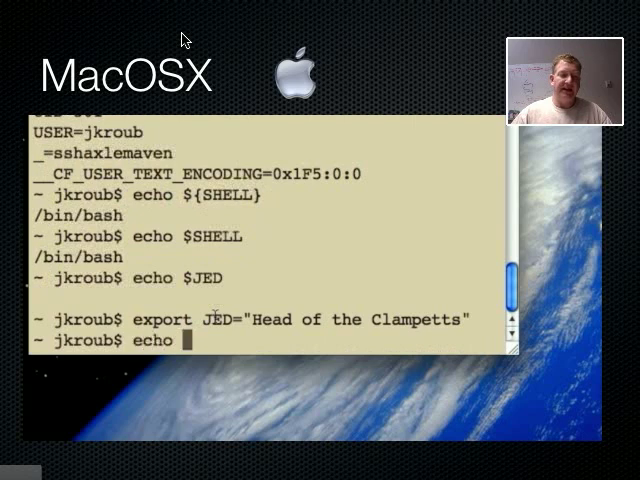
{"action": "type", "text": "$JED"}
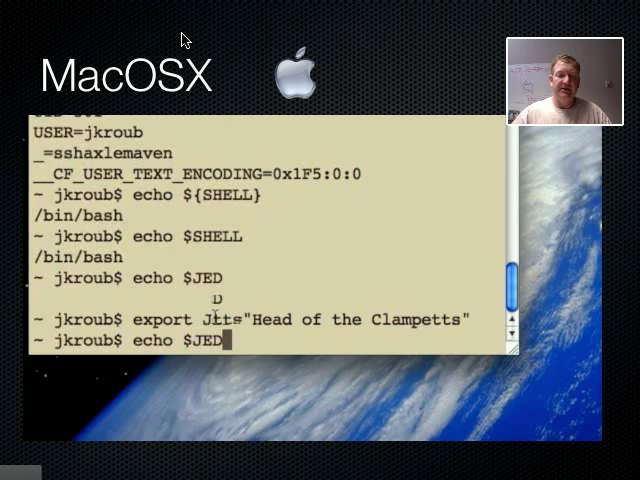